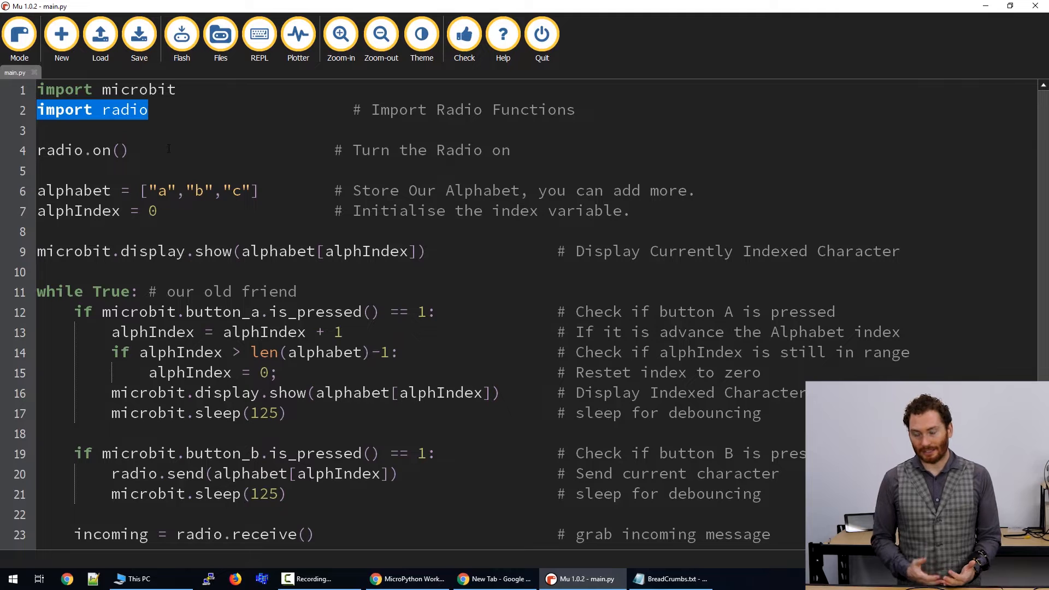
Append "d" after "c" in the alphabet list on line 6 of main.py.
{"action": "left_click", "coordinate": [167, 150]}
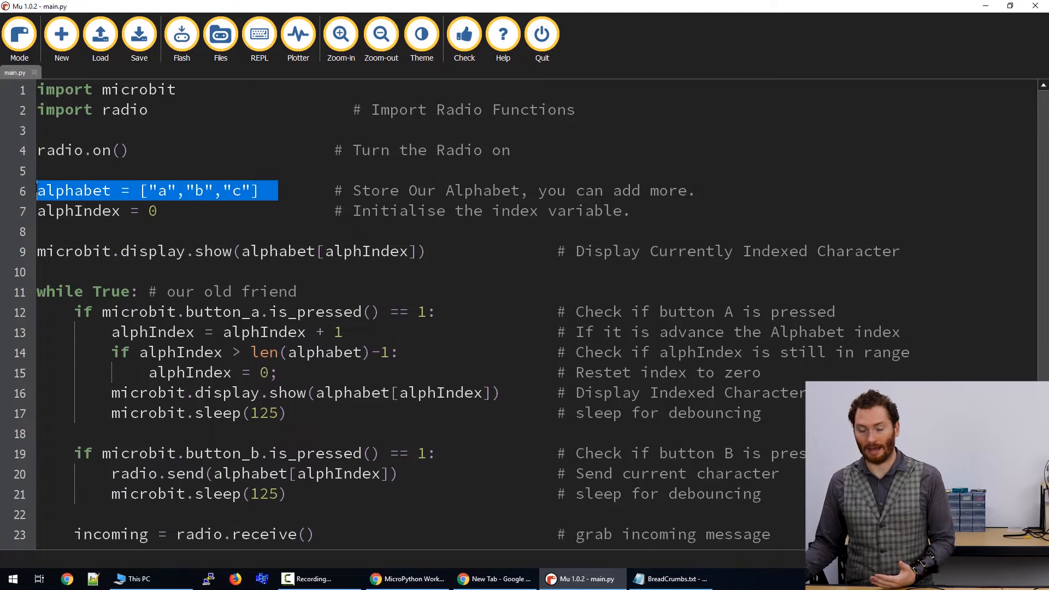
{"action": "left_click", "coordinate": [315, 191]}
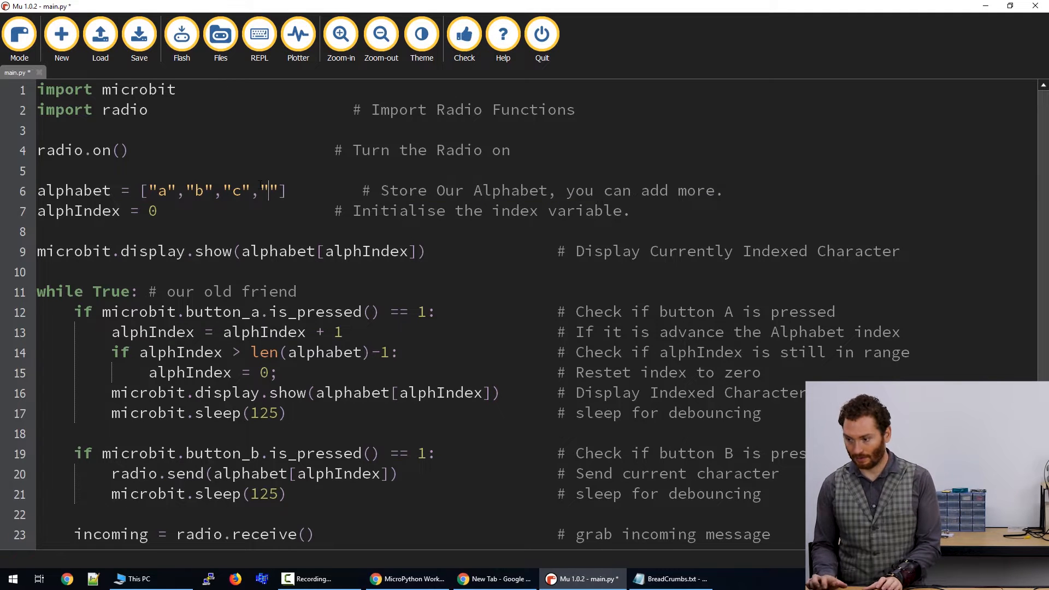
{"action": "type", "text": "d"}
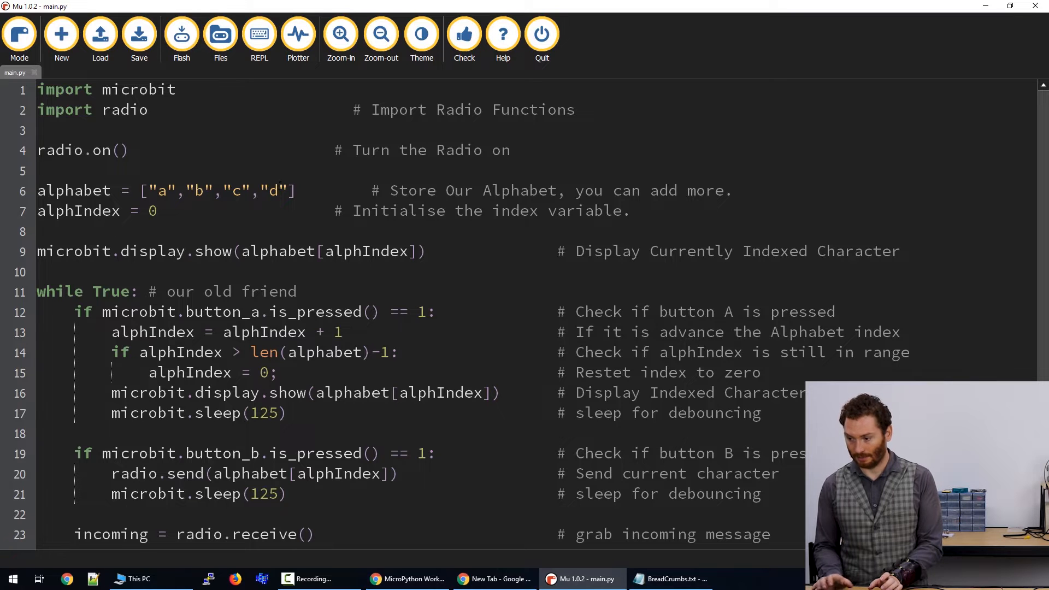
{"action": "type", "text": "at"}
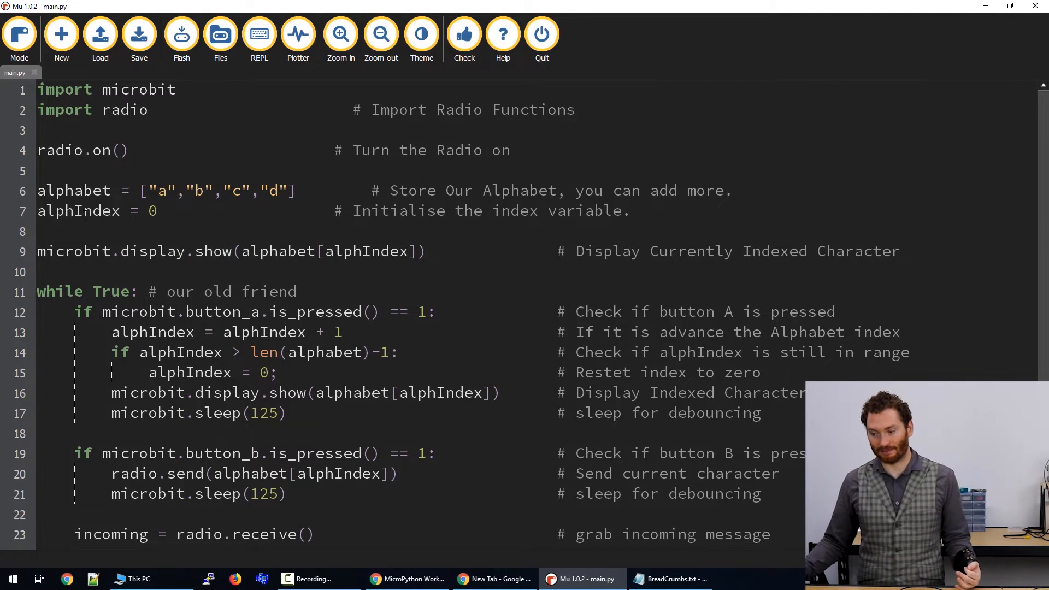
{"action": "double_click", "coordinate": [78, 210]}
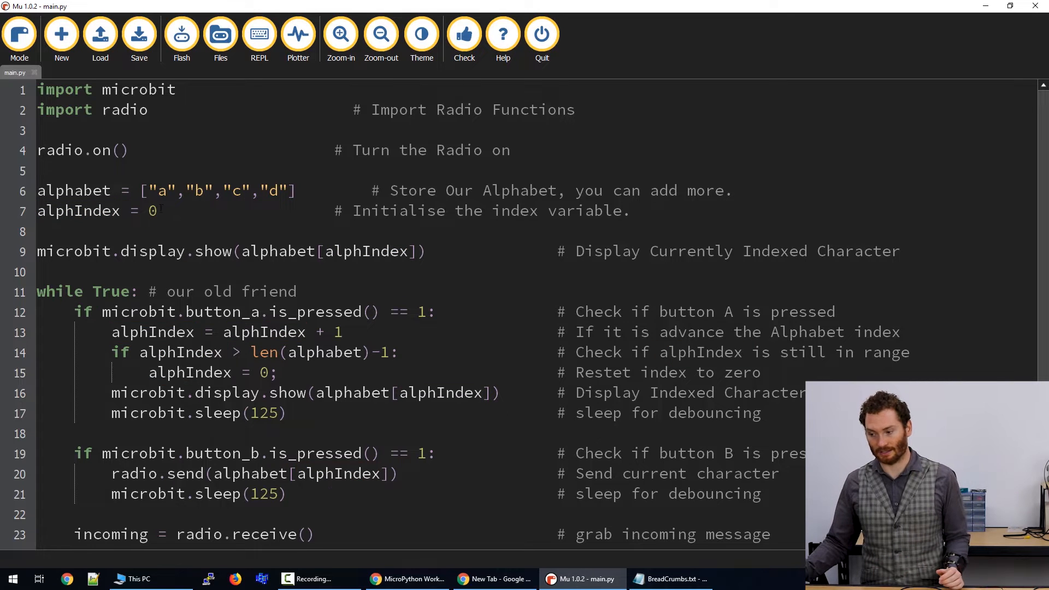
{"action": "double_click", "coordinate": [152, 210]}
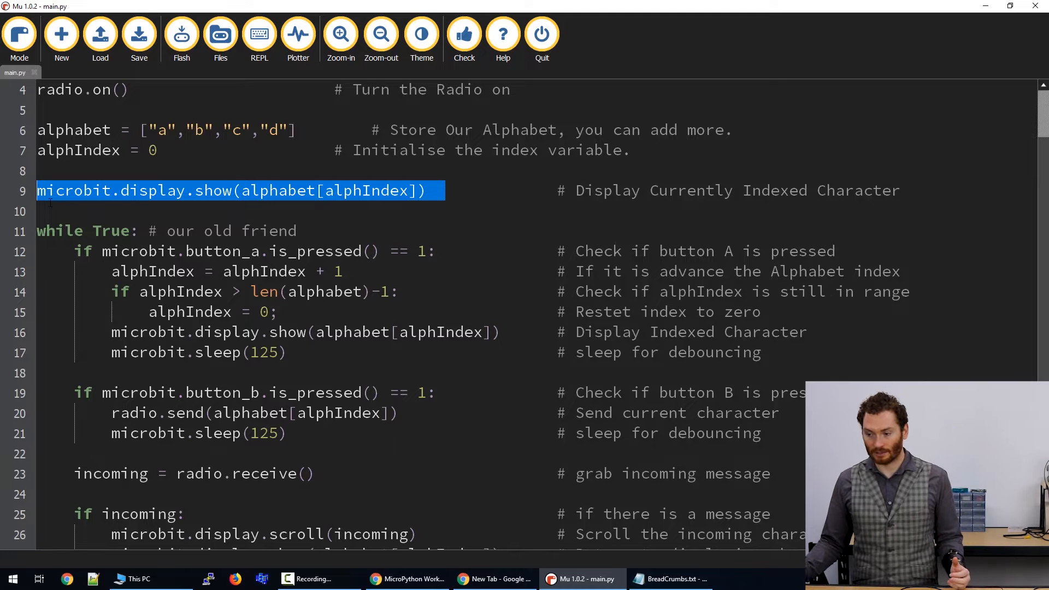
{"action": "left_click", "coordinate": [235, 191]}
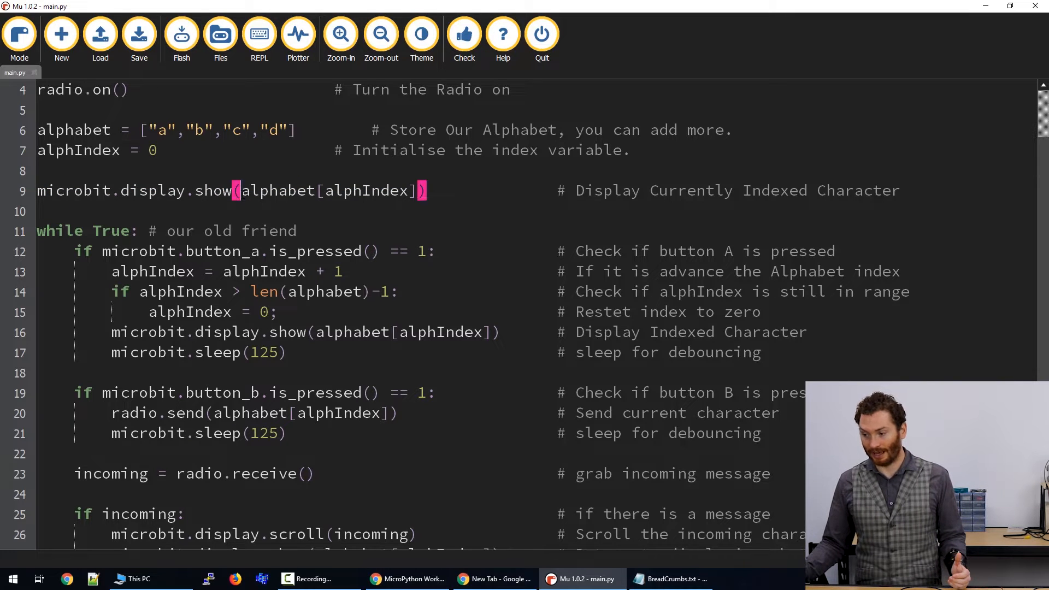
{"action": "left_click_drag", "start_coordinate": [242, 191], "coordinate": [415, 191]}
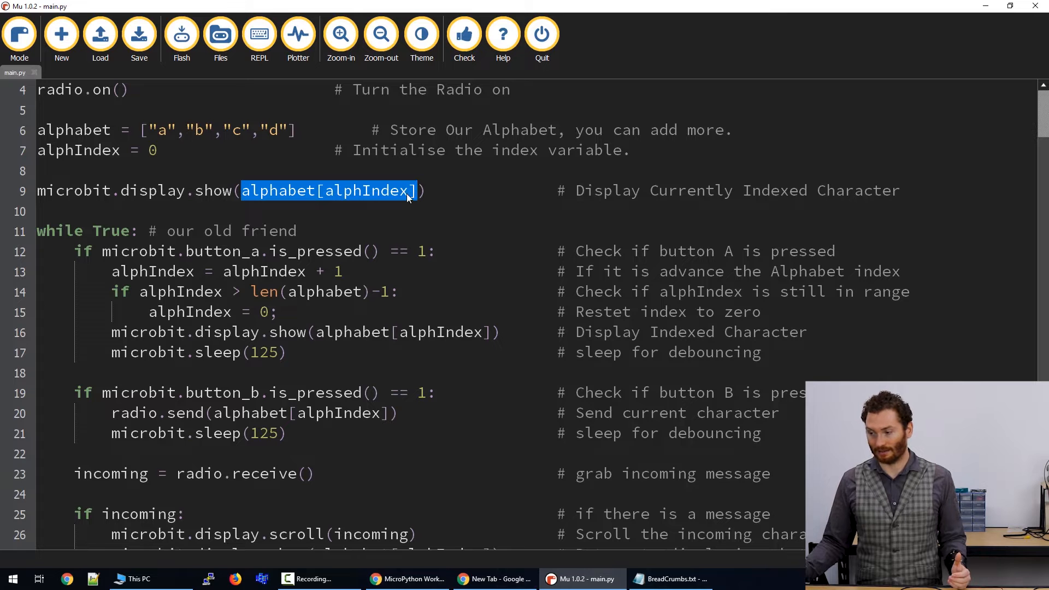
{"action": "left_click_drag", "start_coordinate": [415, 191], "coordinate": [900, 191]}
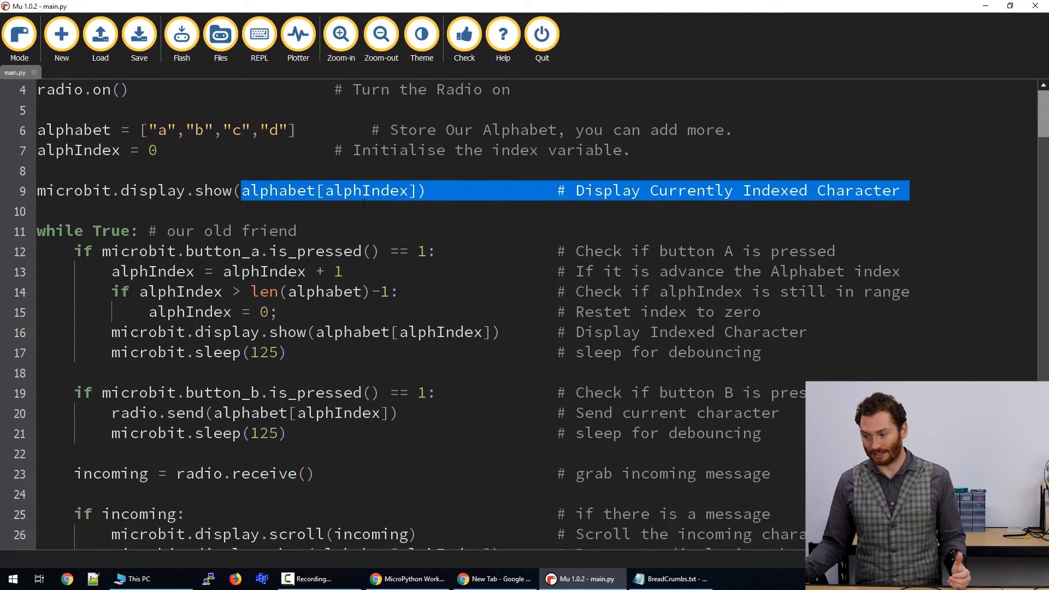
{"action": "left_click", "coordinate": [287, 191]}
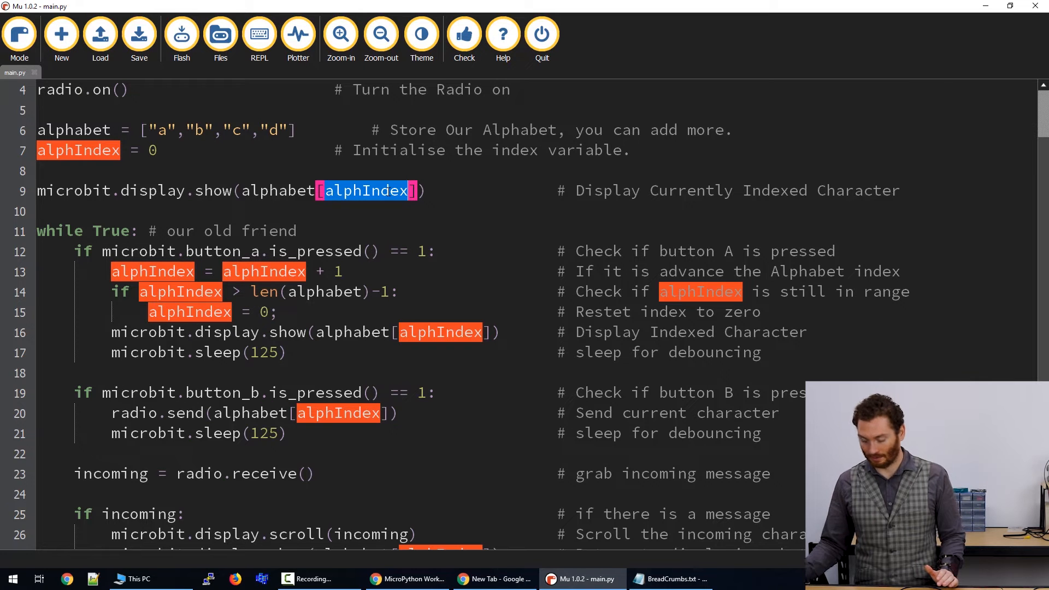
{"action": "type", "text": "3"}
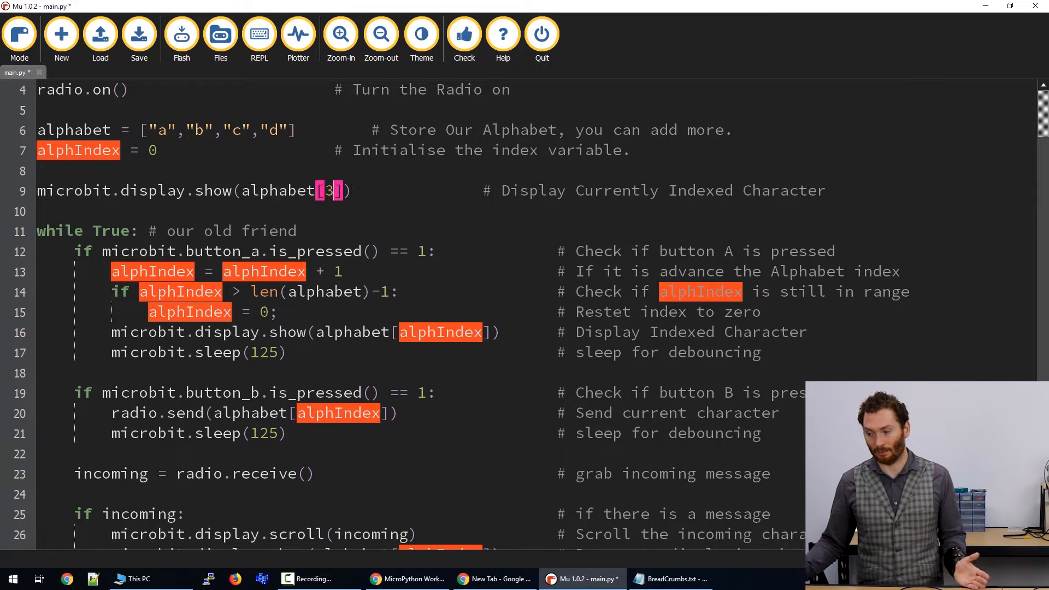
{"action": "left_click", "coordinate": [138, 33]}
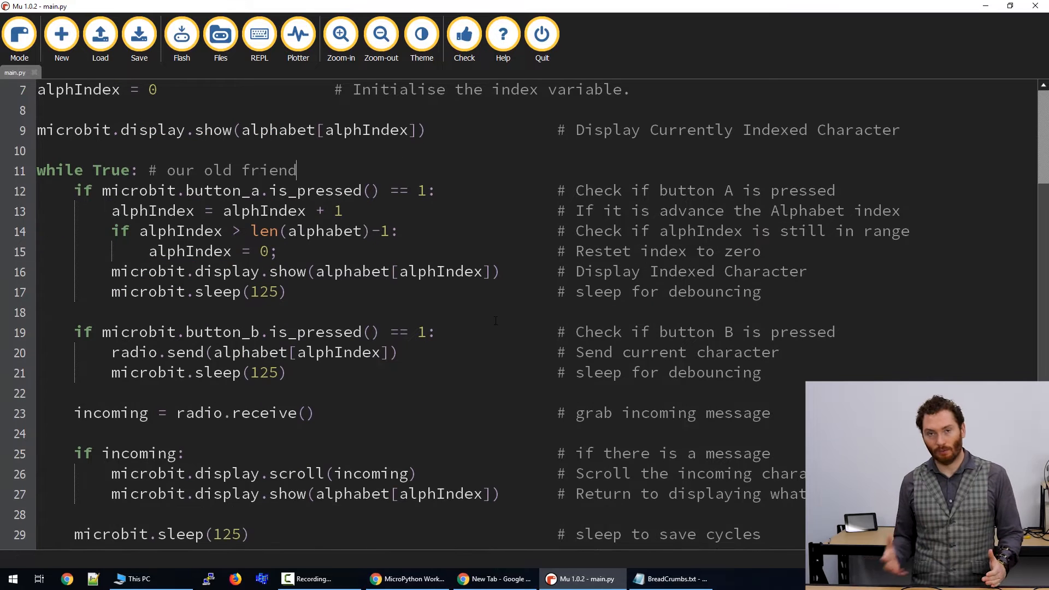
{"action": "double_click", "coordinate": [80, 191]}
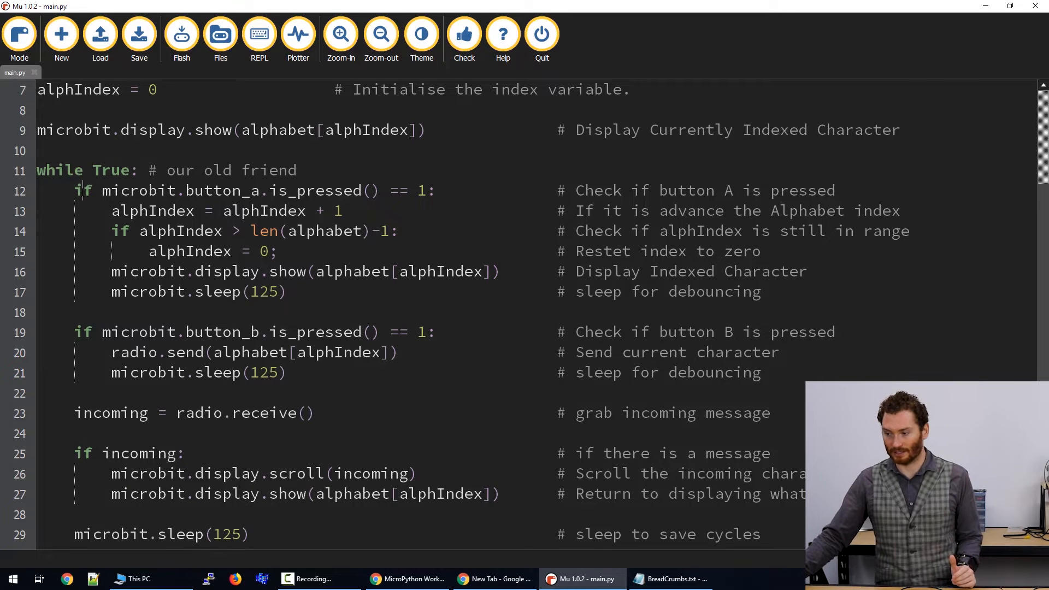
{"action": "left_click_drag", "start_coordinate": [74, 190], "coordinate": [314, 190]}
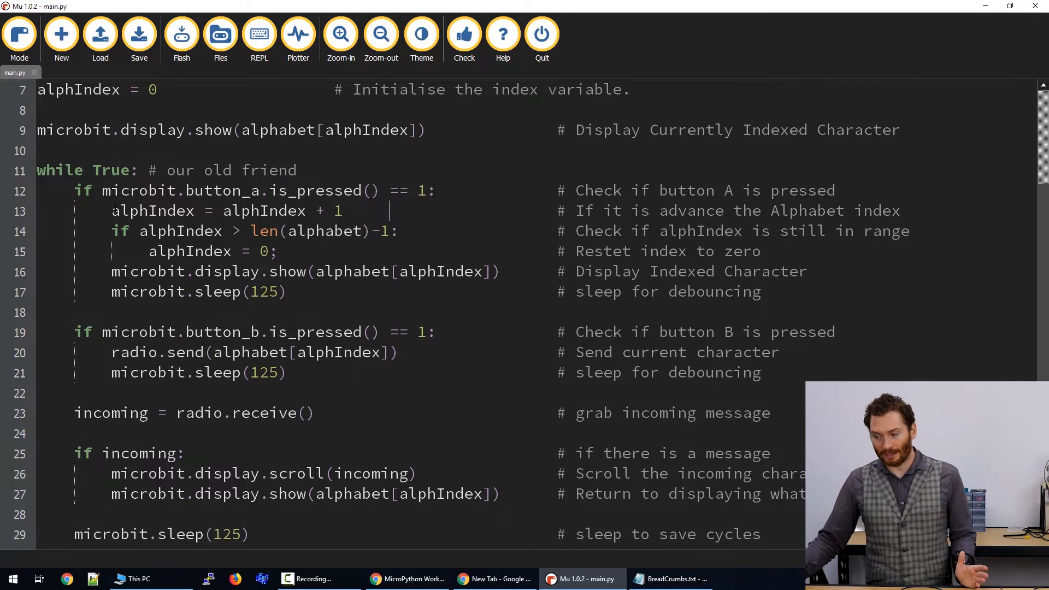
{"action": "double_click", "coordinate": [152, 210]}
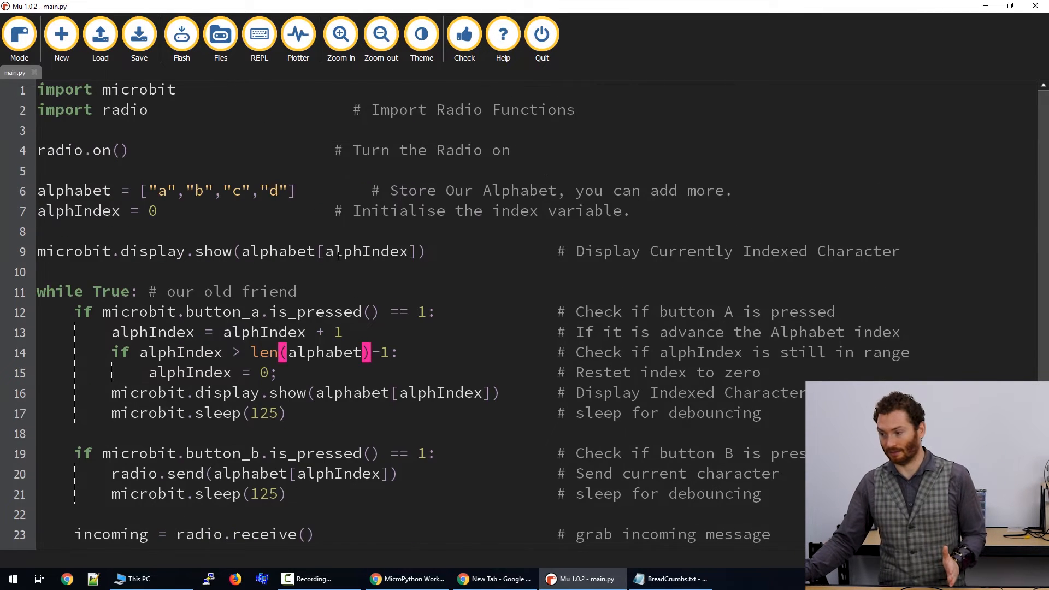
{"action": "scroll", "scroll_direction": "down", "scroll_amount": 3}
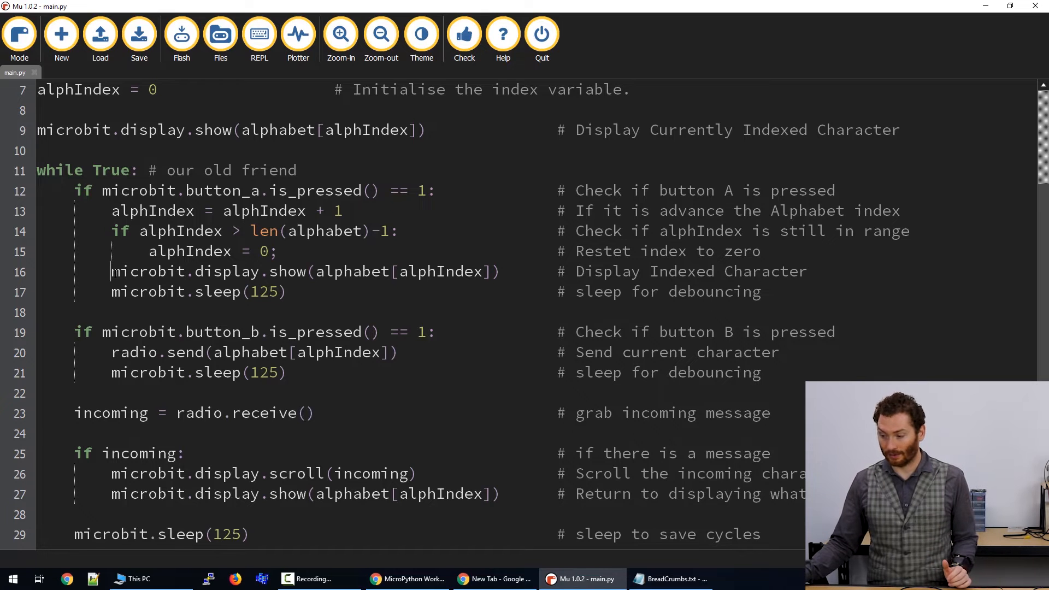
{"action": "triple_click", "coordinate": [304, 271]}
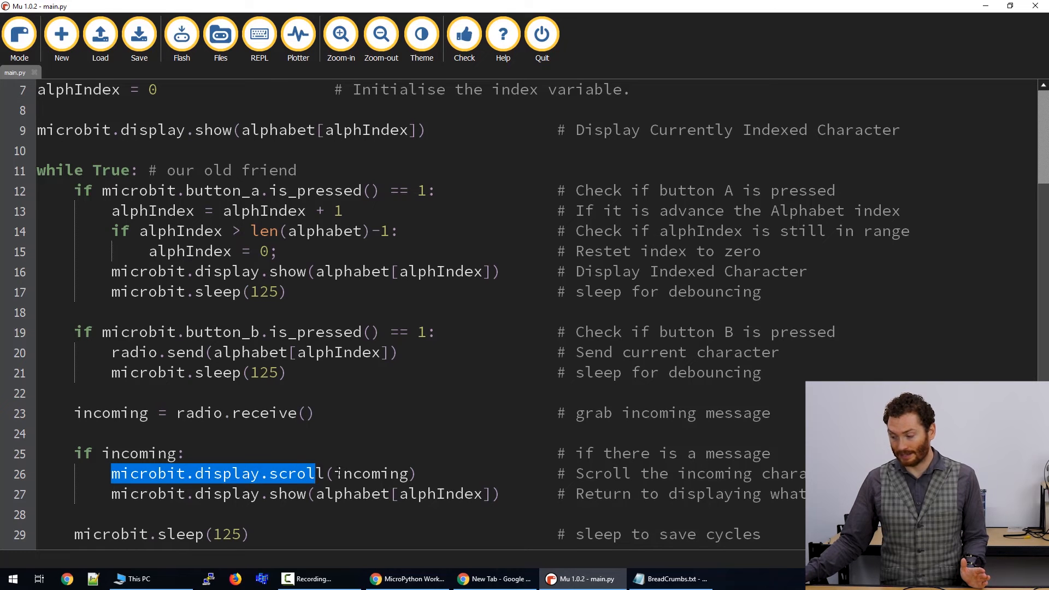
{"action": "double_click", "coordinate": [367, 473]}
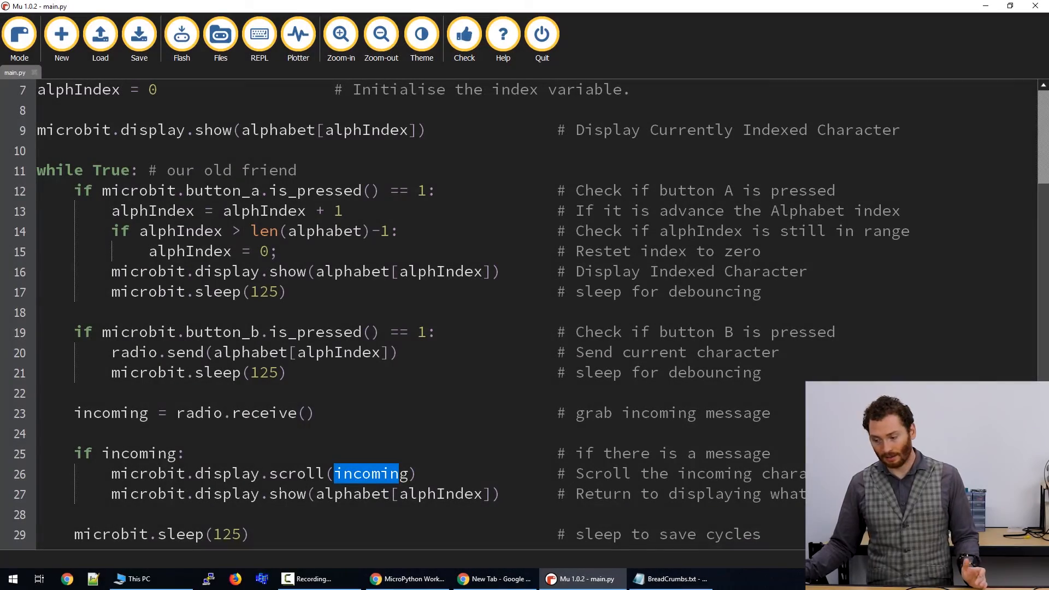
{"action": "double_click", "coordinate": [185, 494]}
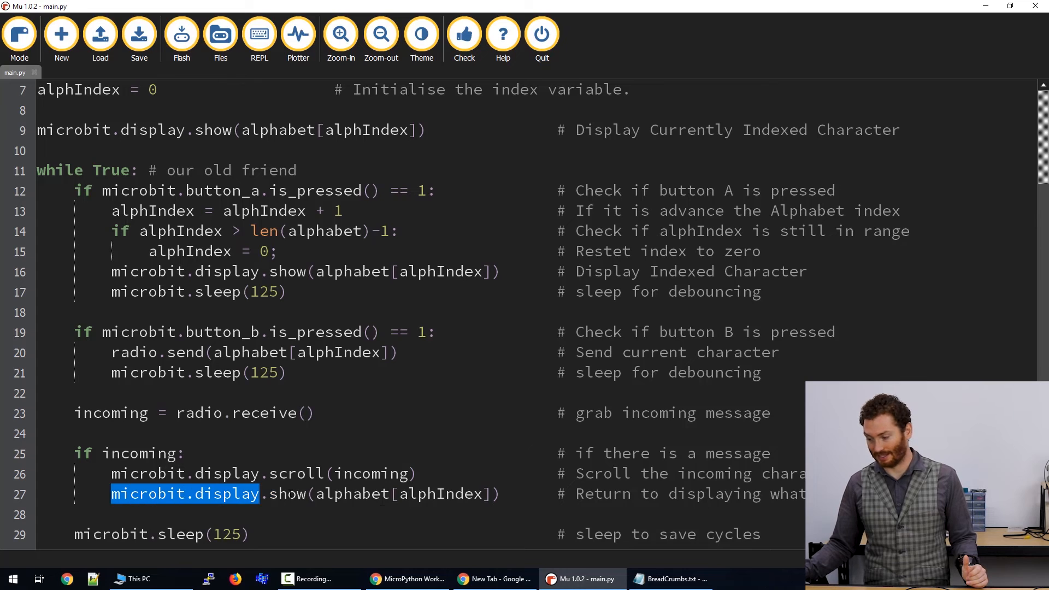